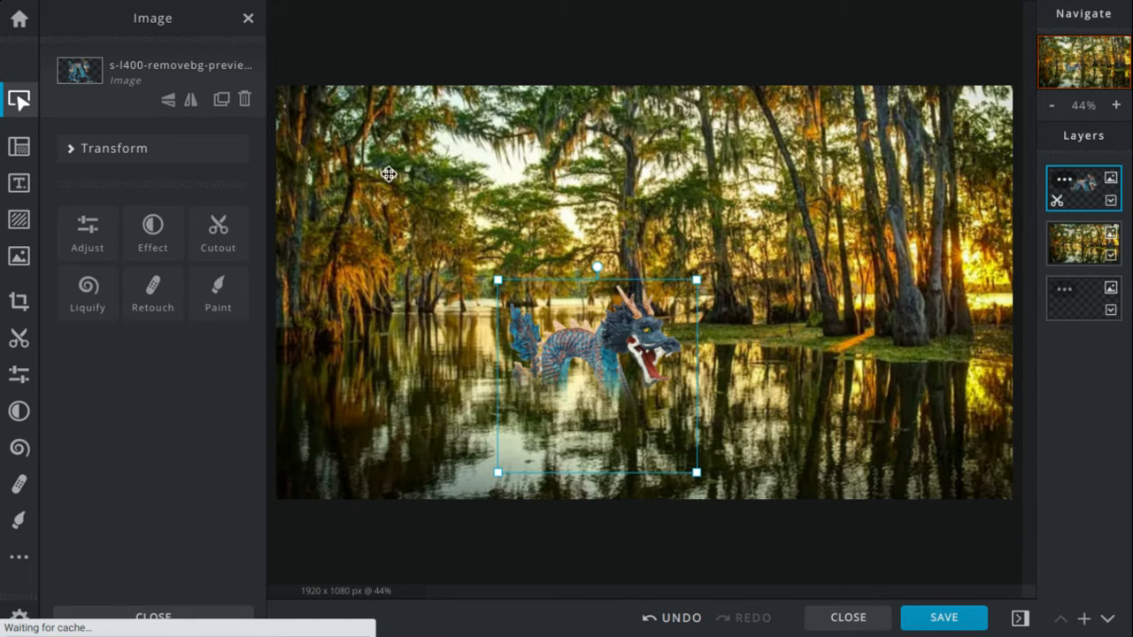
Flip the blue dragon horizontally back and forth, leaving it facing right.
{"action": "left_click", "coordinate": [168, 99]}
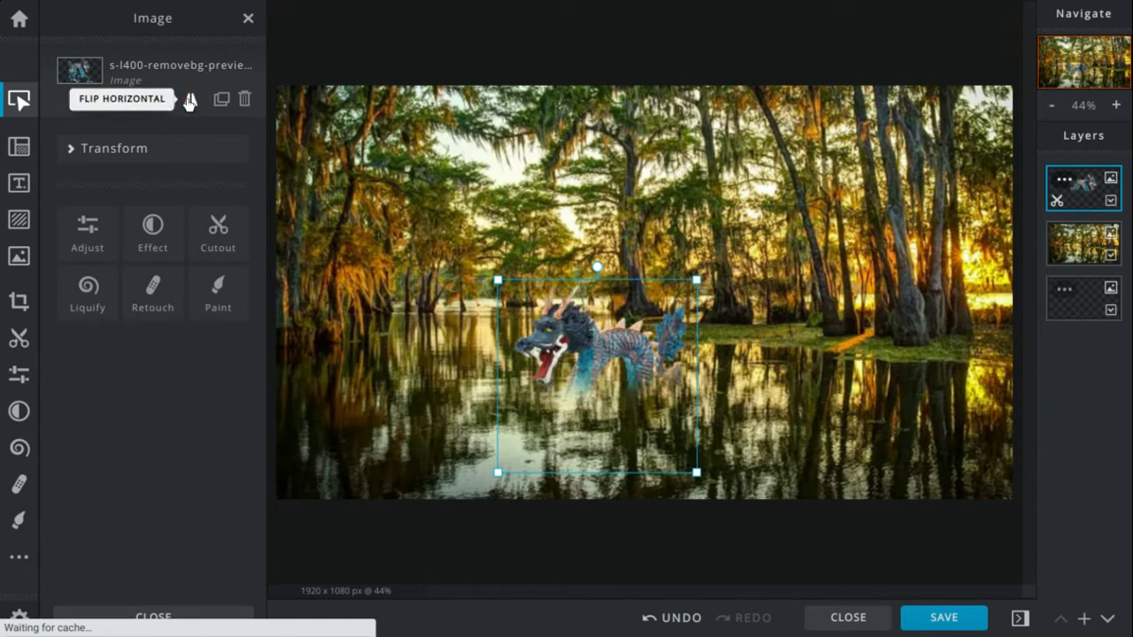
{"action": "left_click", "coordinate": [121, 99]}
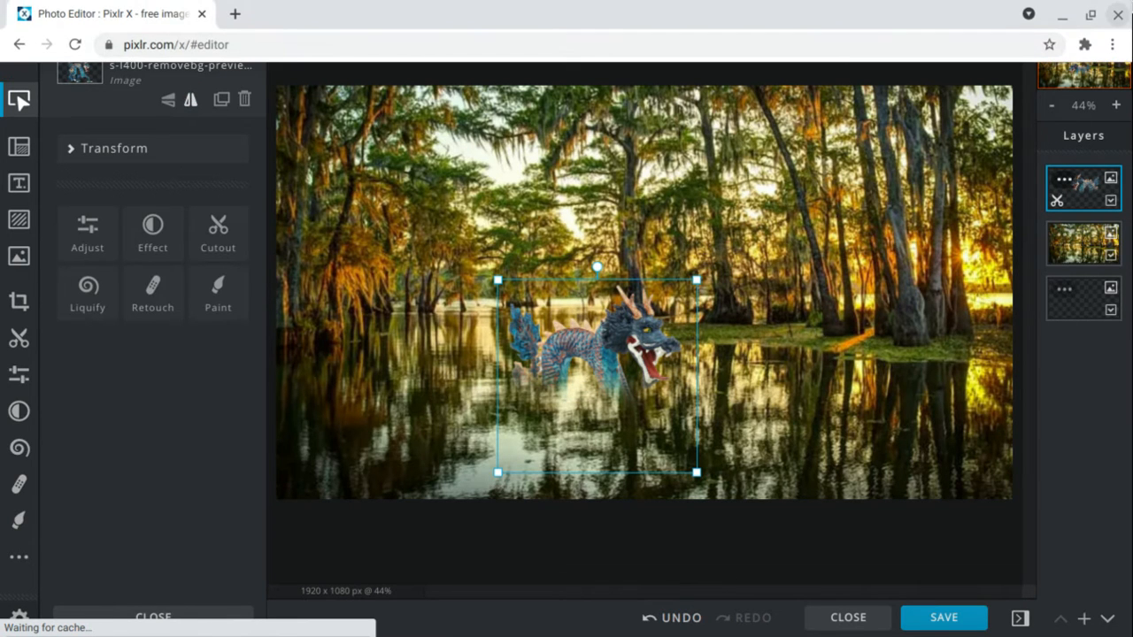
{"action": "left_click", "coordinate": [1084, 44]}
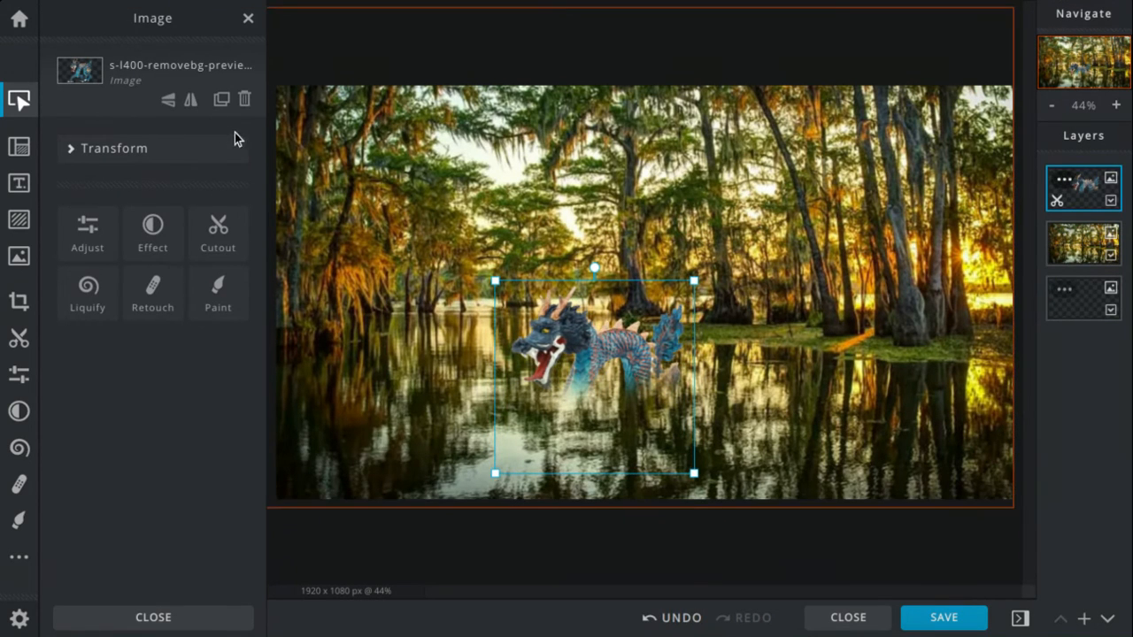
{"action": "left_click", "coordinate": [190, 98]}
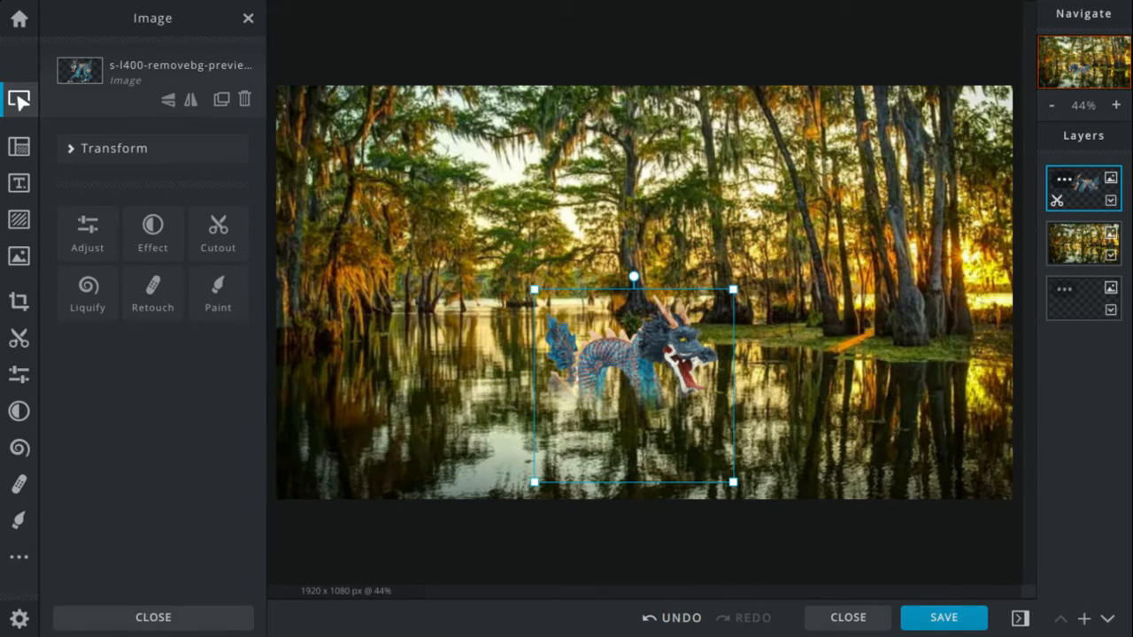
{"action": "mouse_move", "coordinate": [189, 99]}
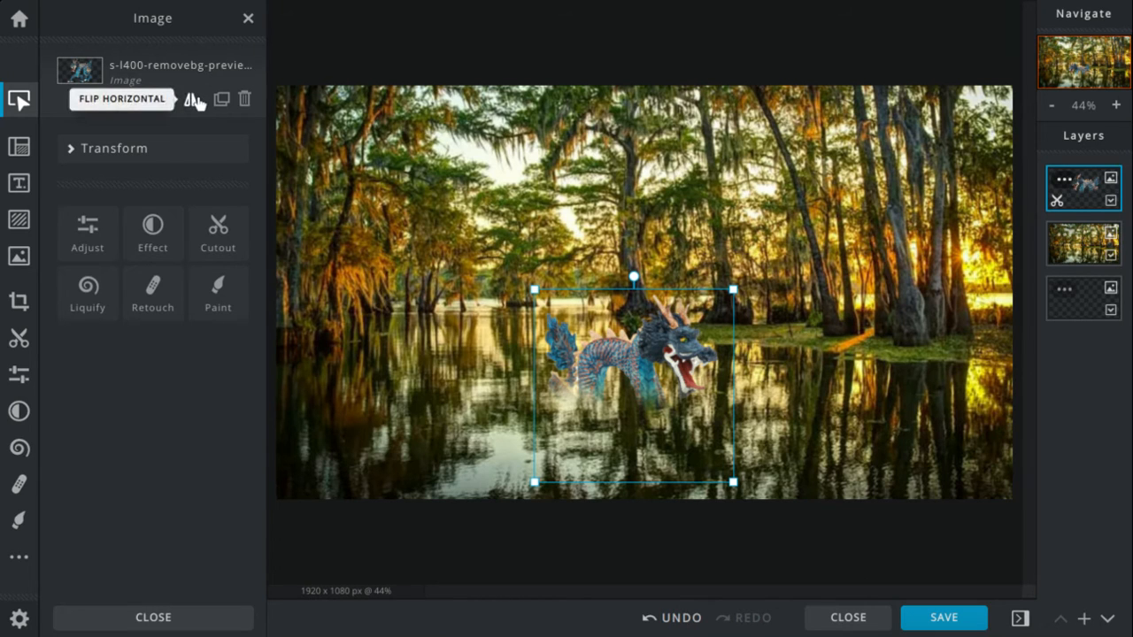
{"action": "left_click", "coordinate": [121, 98]}
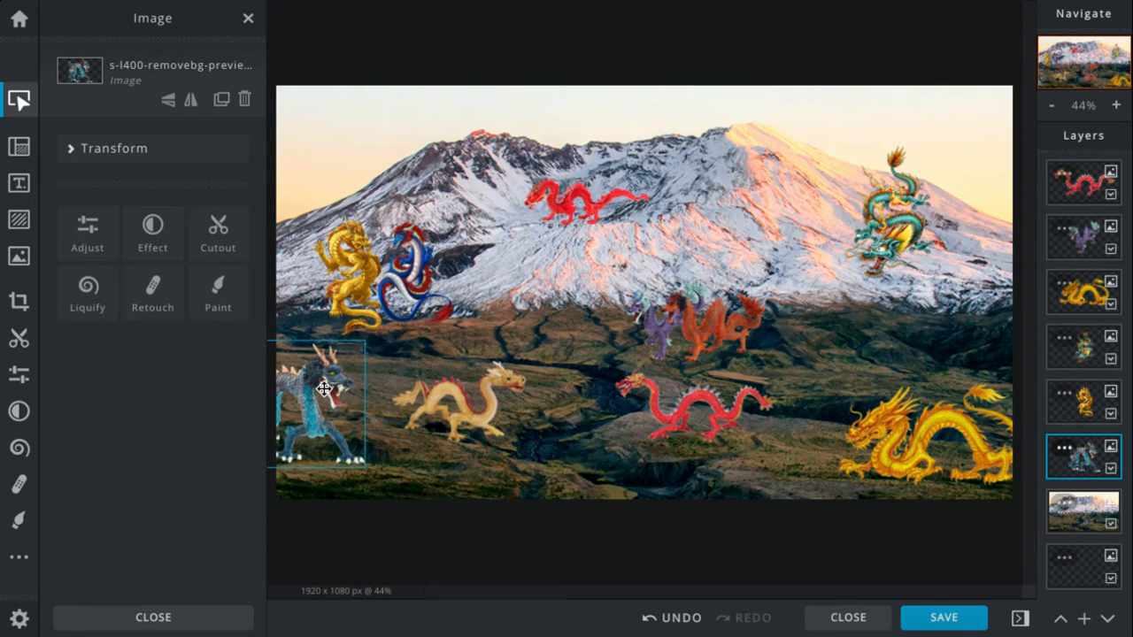
Drag the blue dragon from the left edge onto the lower-left ground, then reselect it.
{"action": "left_click_drag", "start_coordinate": [325, 390], "coordinate": [394, 252]}
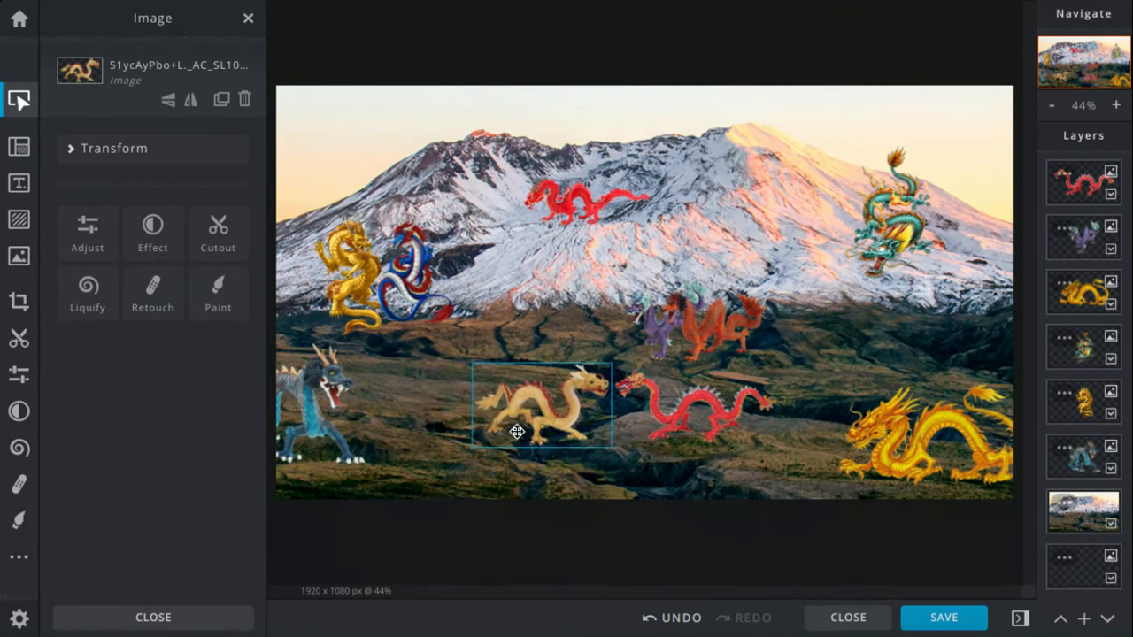
{"action": "left_click", "coordinate": [542, 403]}
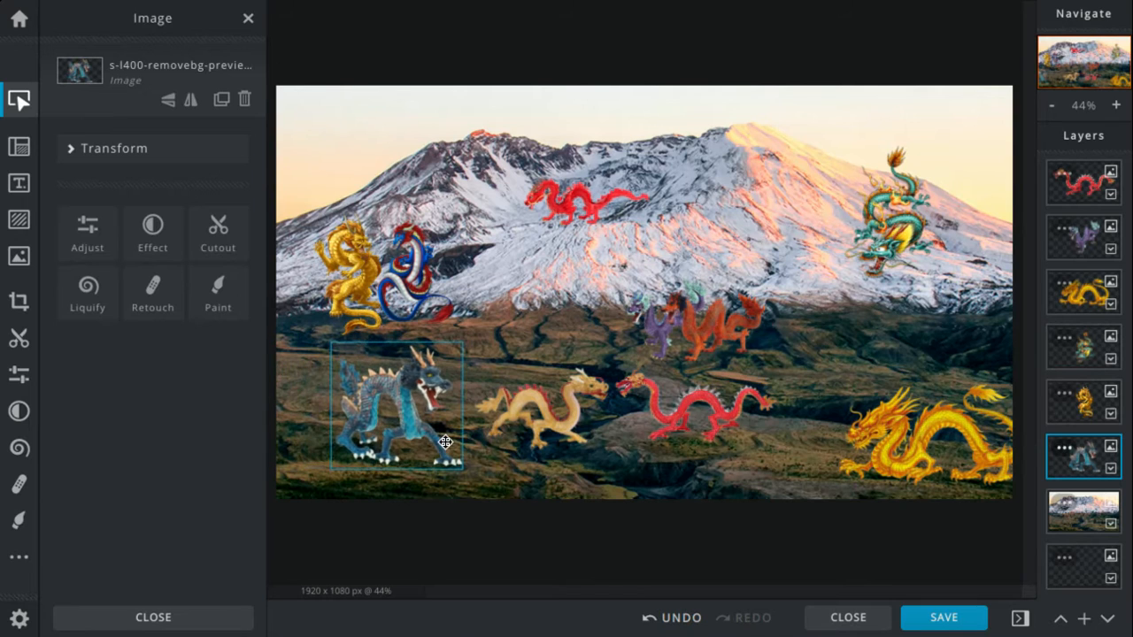
{"action": "left_click", "coordinate": [191, 99]}
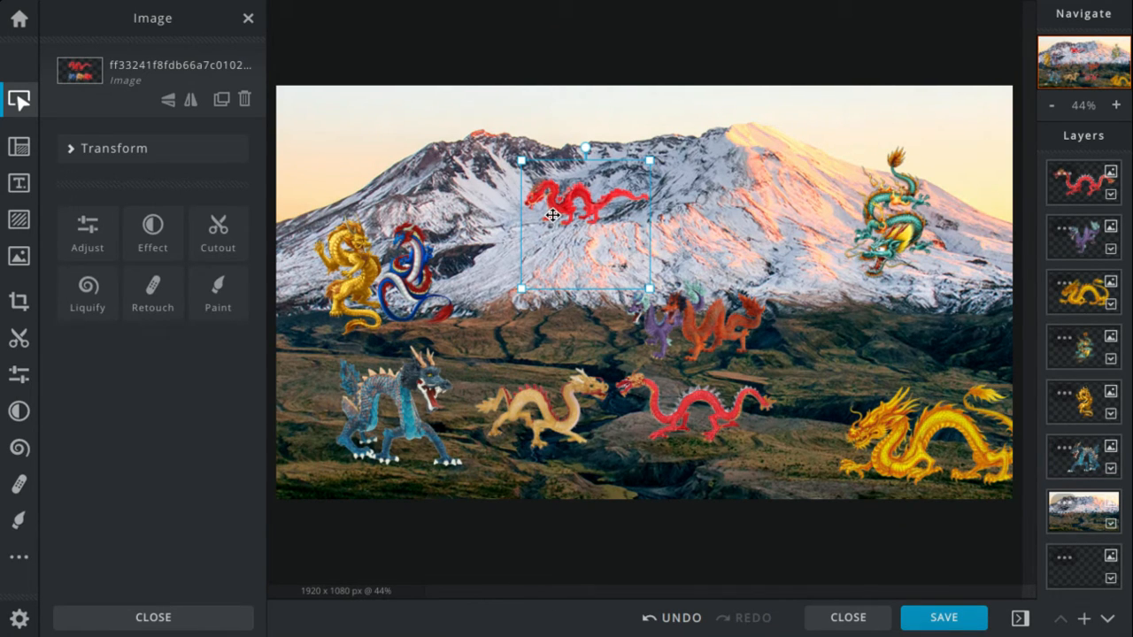
Drag the red dragon off the snowy slope down onto the foreground ground.
{"action": "left_click_drag", "start_coordinate": [554, 217], "coordinate": [528, 480]}
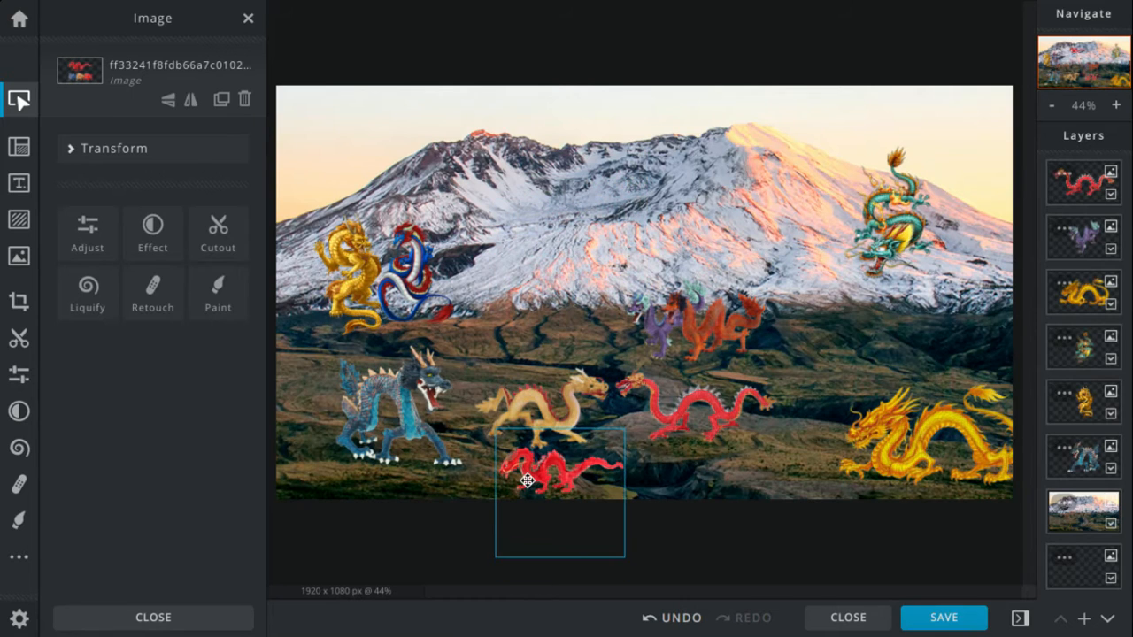
{"action": "left_click_drag", "start_coordinate": [526, 481], "coordinate": [454, 425]}
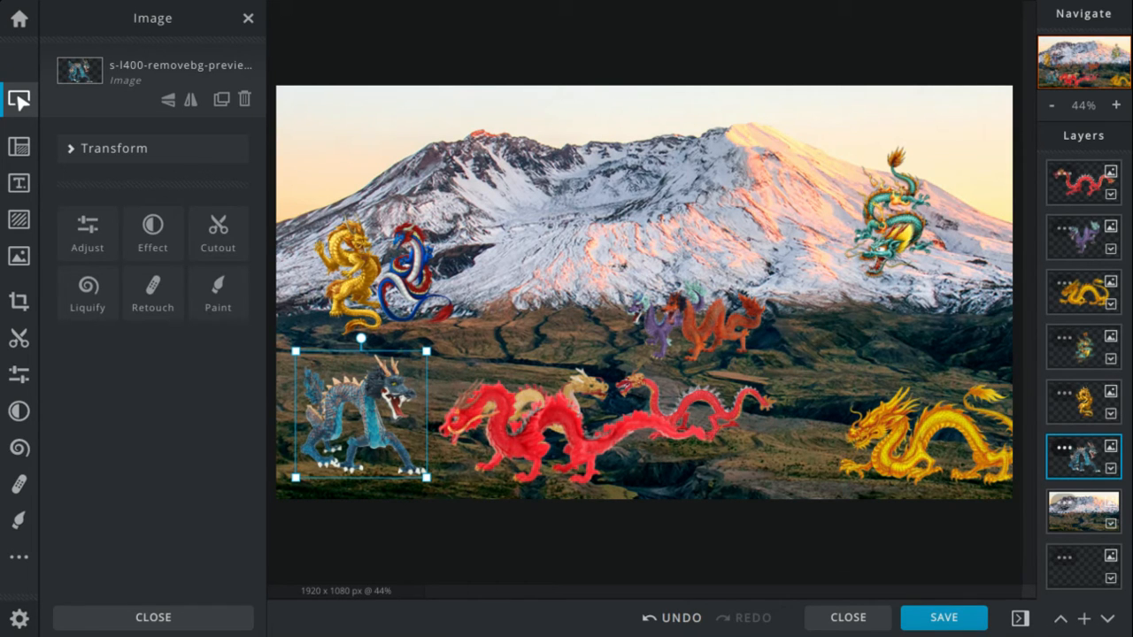
{"action": "mouse_move", "coordinate": [192, 98]}
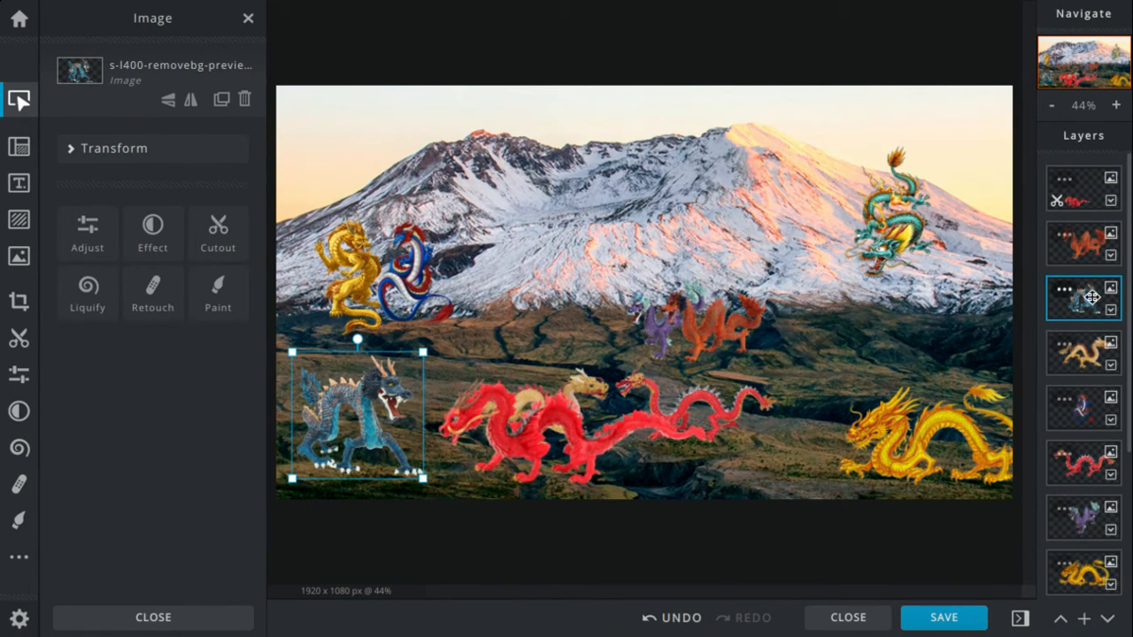
Raise the blue dragon to the top layer and place the big red dragon beside it.
{"action": "left_click_drag", "start_coordinate": [1084, 299], "coordinate": [1084, 188]}
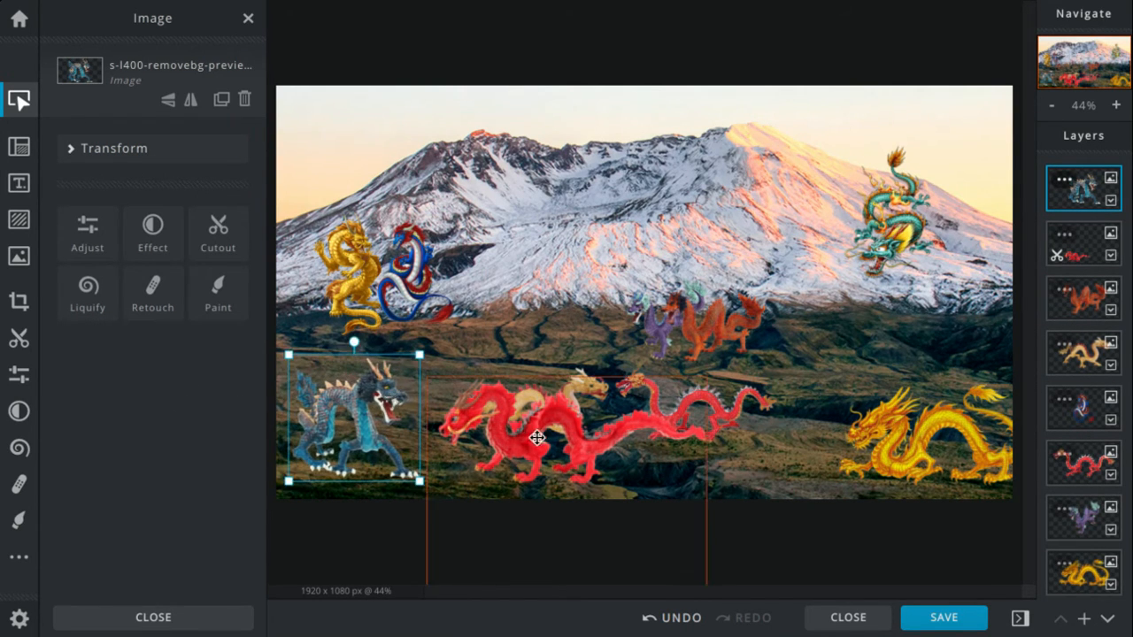
{"action": "left_click", "coordinate": [1082, 243]}
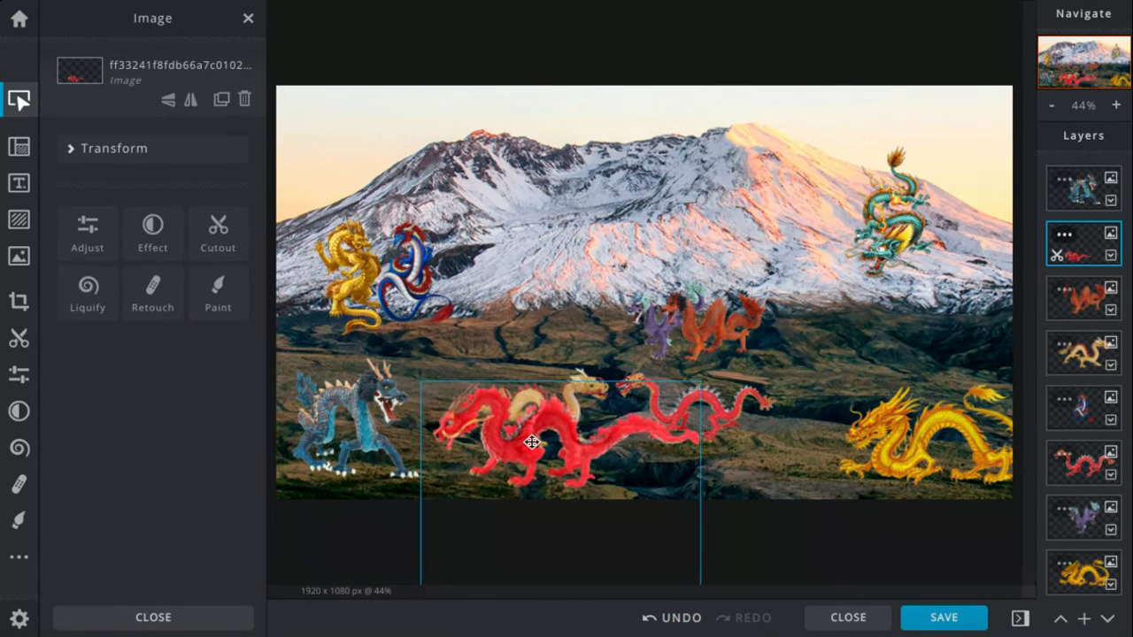
{"action": "mouse_move", "coordinate": [190, 99]}
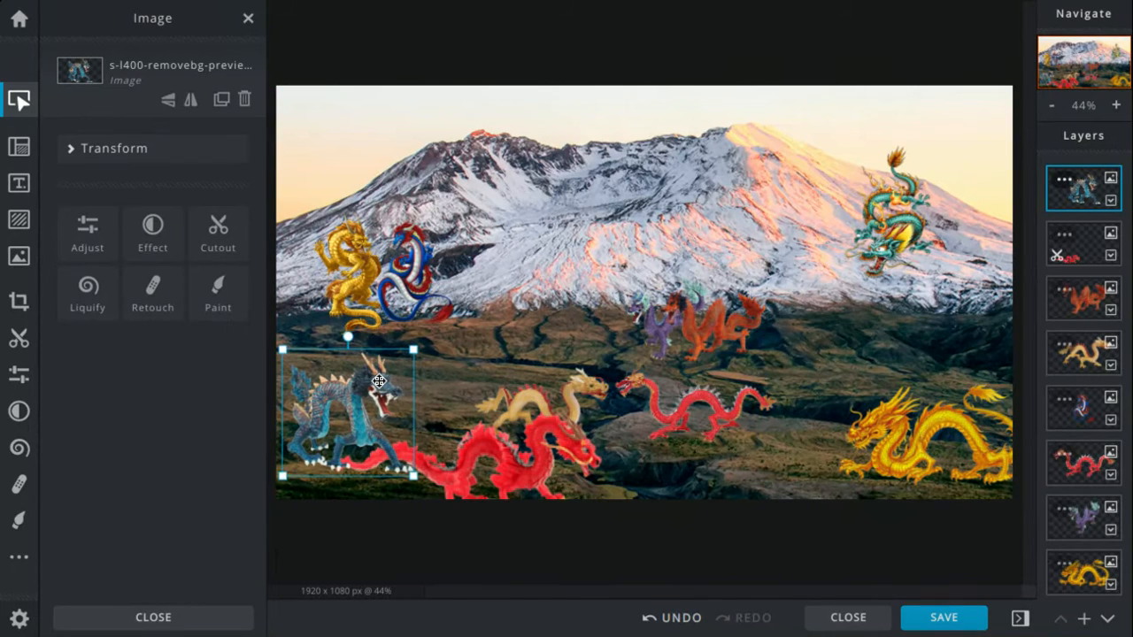
{"action": "mouse_move", "coordinate": [363, 392]}
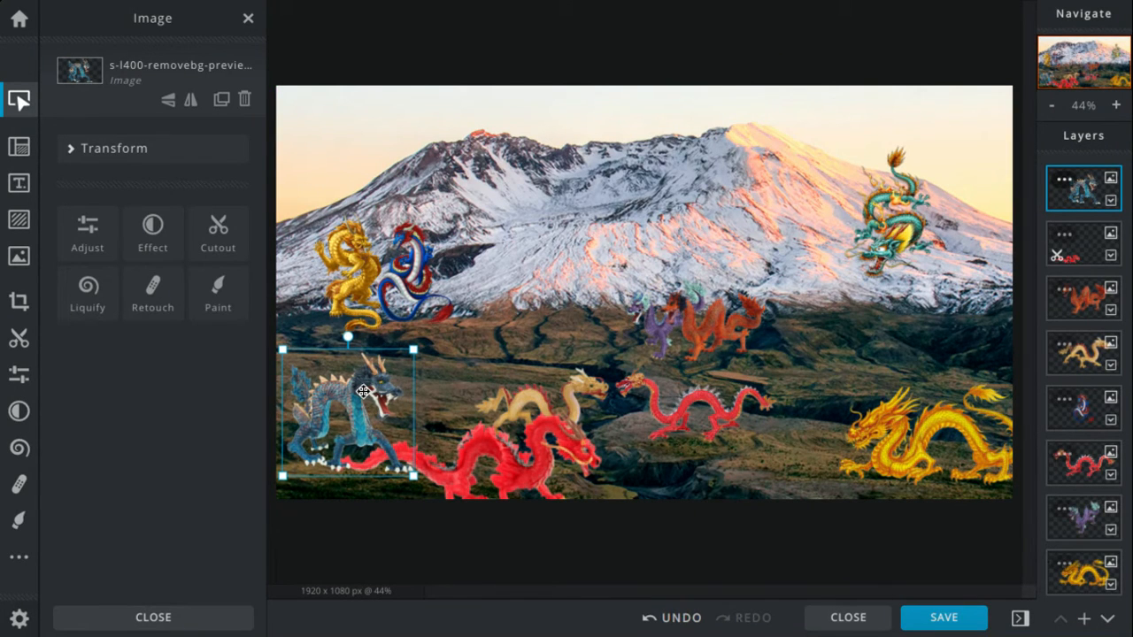
{"action": "left_click_drag", "start_coordinate": [363, 392], "coordinate": [387, 407]}
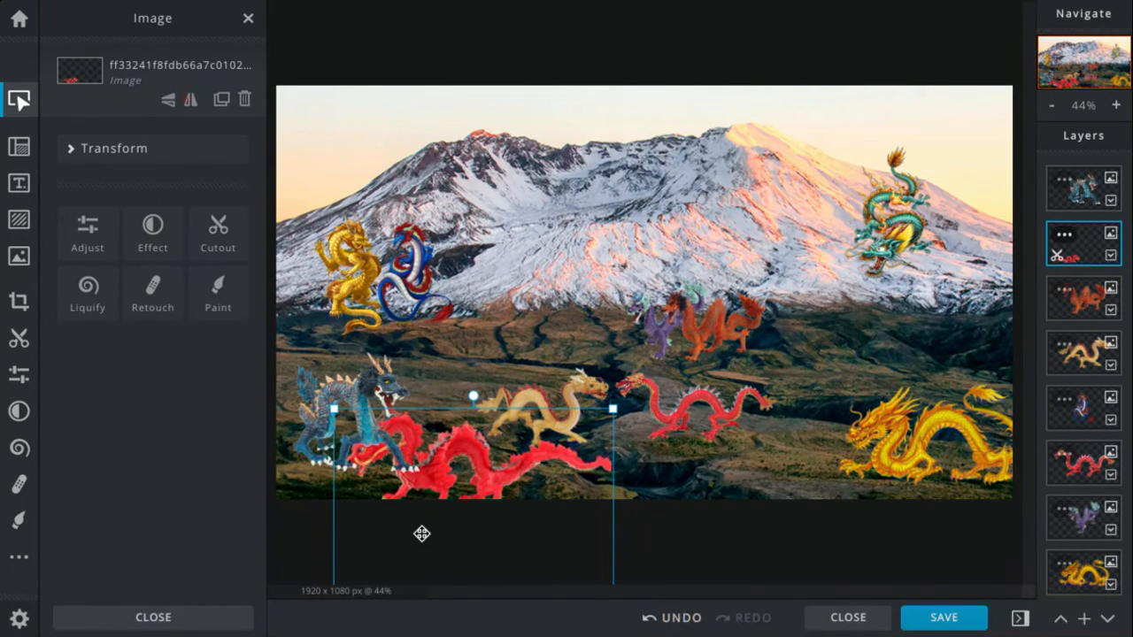
{"action": "left_click_drag", "start_coordinate": [423, 533], "coordinate": [509, 454]}
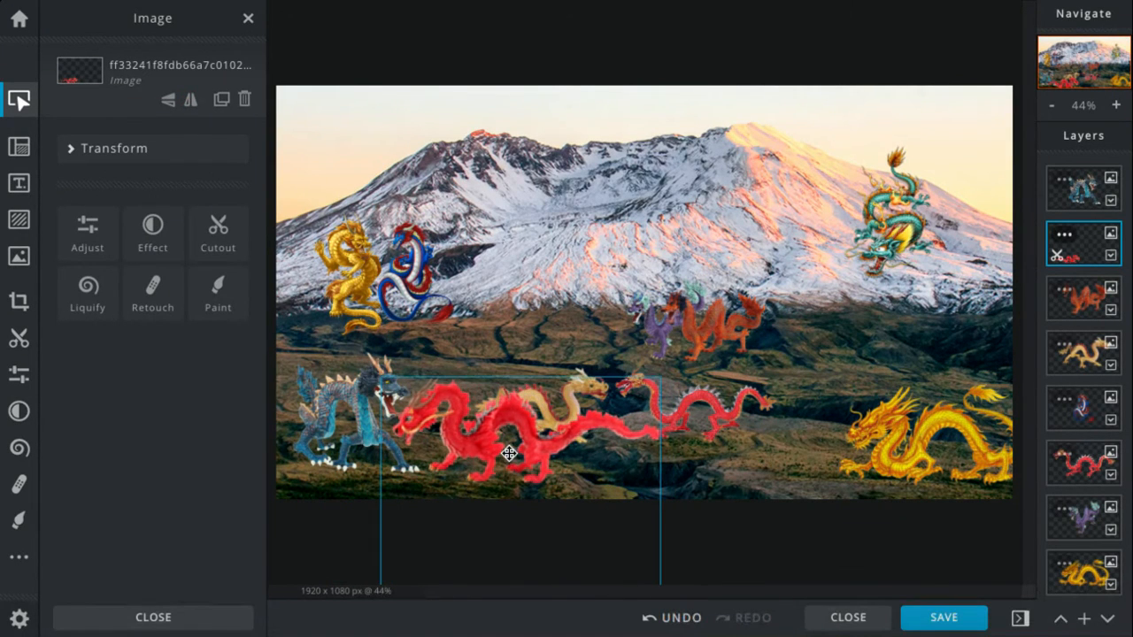
{"action": "left_click", "coordinate": [1082, 189]}
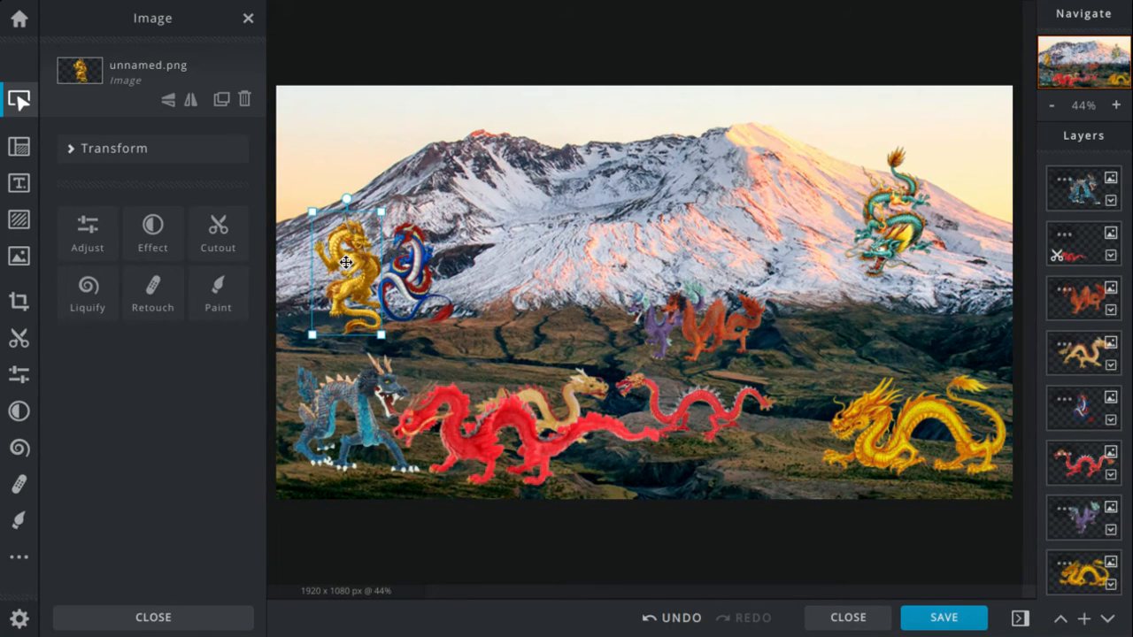
Delete the extra tan and red dragons and shift the green dragon toward the centre.
{"action": "left_click", "coordinate": [244, 99]}
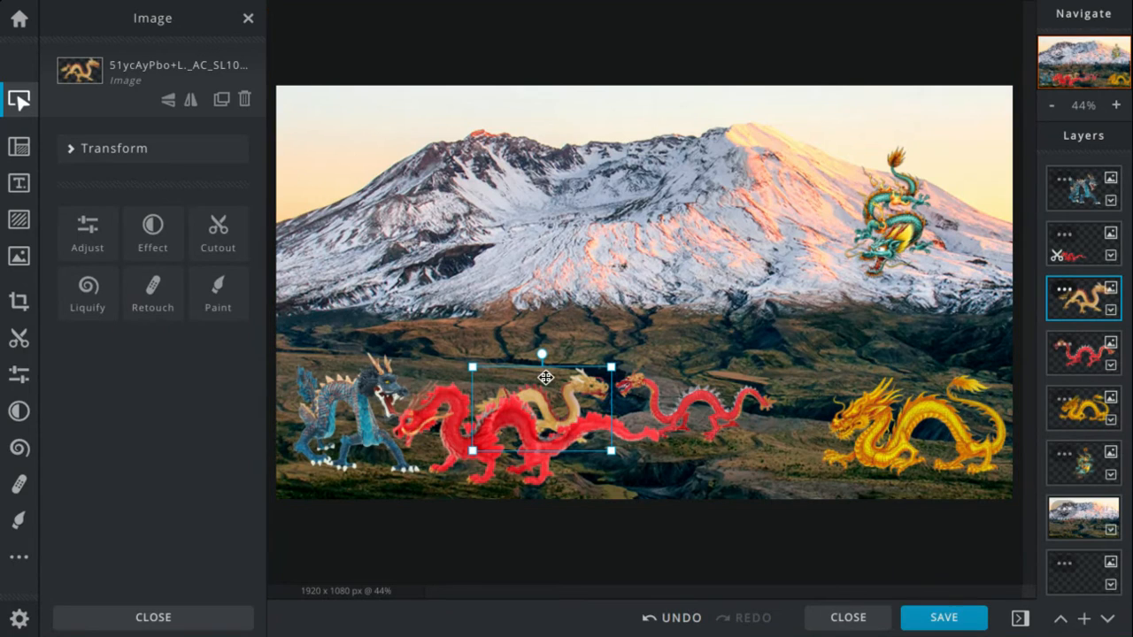
{"action": "left_click", "coordinate": [244, 98]}
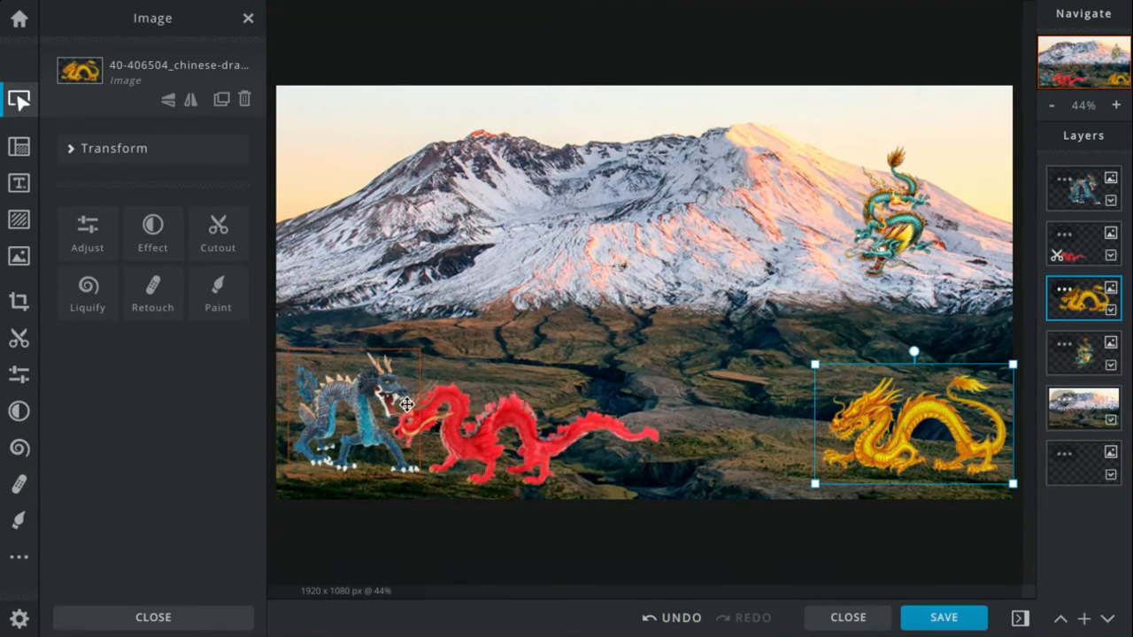
{"action": "left_click", "coordinate": [1083, 352]}
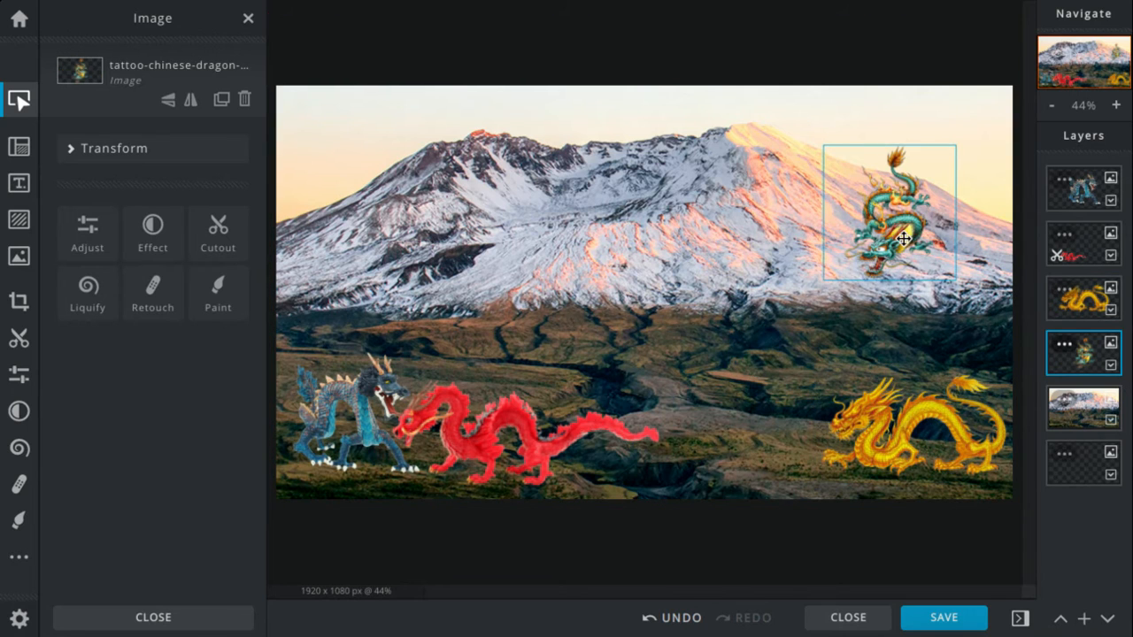
{"action": "left_click_drag", "start_coordinate": [889, 226], "coordinate": [832, 248]}
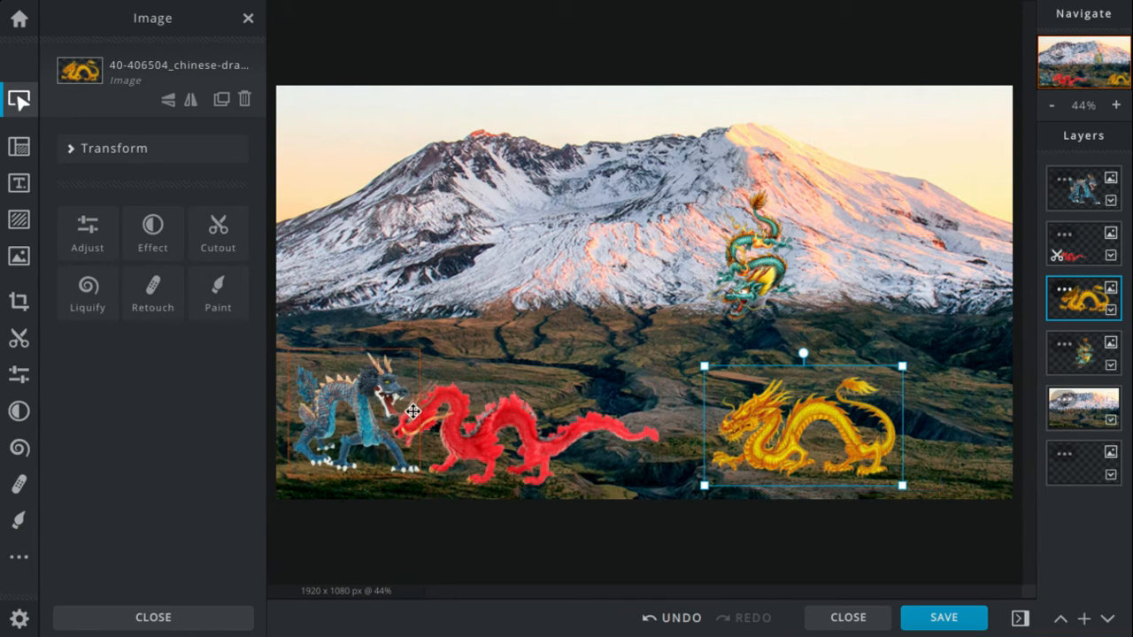
{"action": "left_click", "coordinate": [1084, 243]}
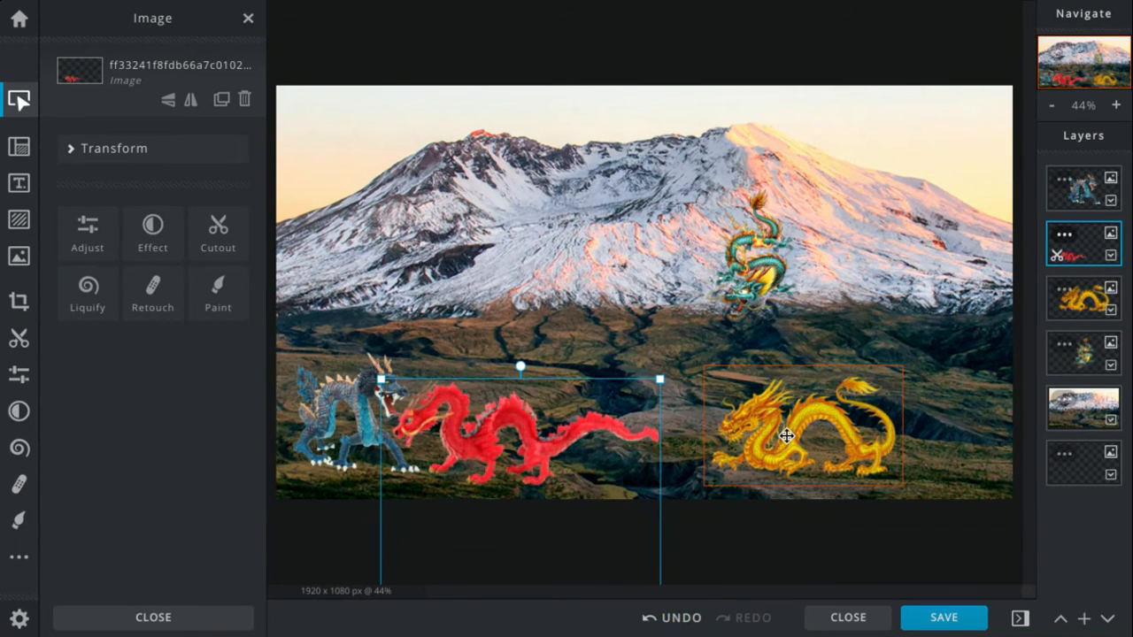
{"action": "left_click", "coordinate": [1083, 298]}
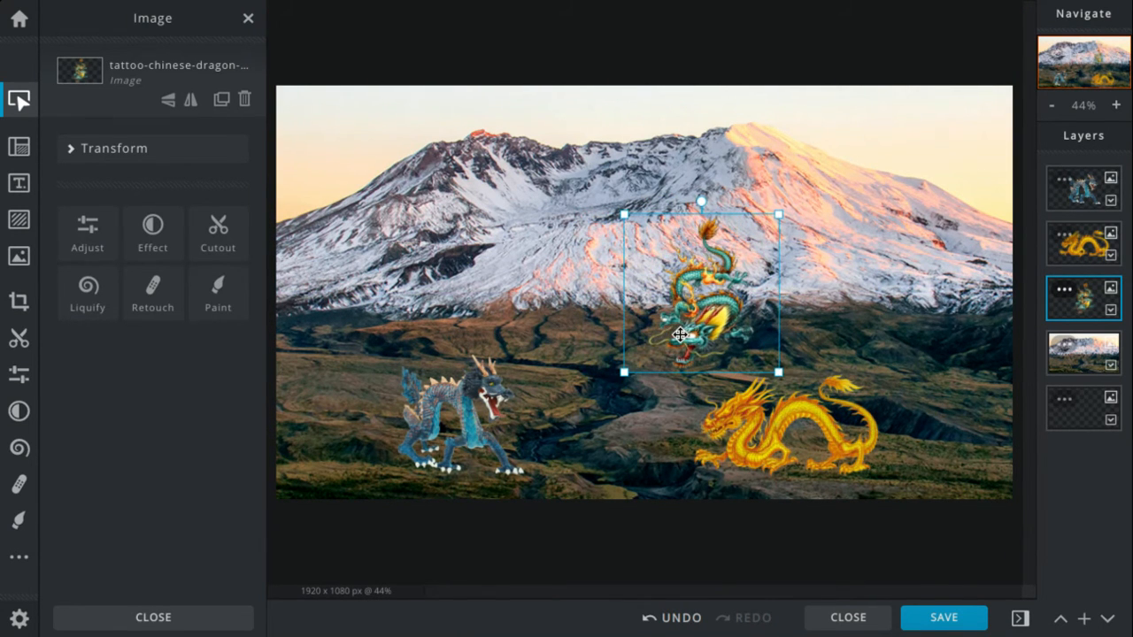
Select the green dragon layer to reposition it.
{"action": "left_click", "coordinate": [1084, 187]}
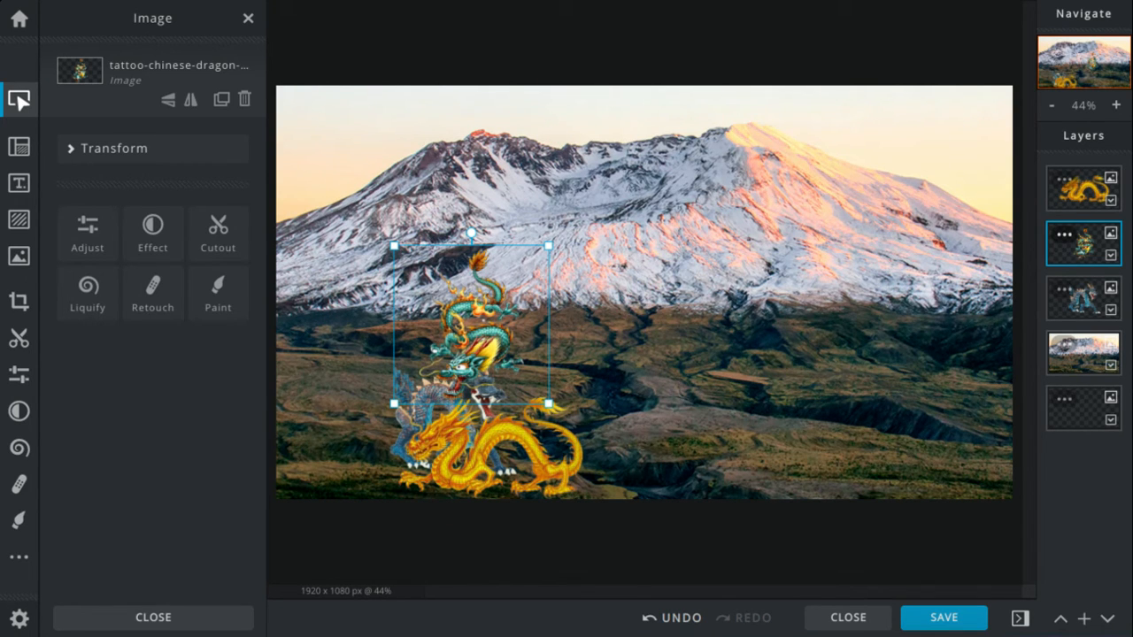
{"action": "mouse_move", "coordinate": [707, 345]}
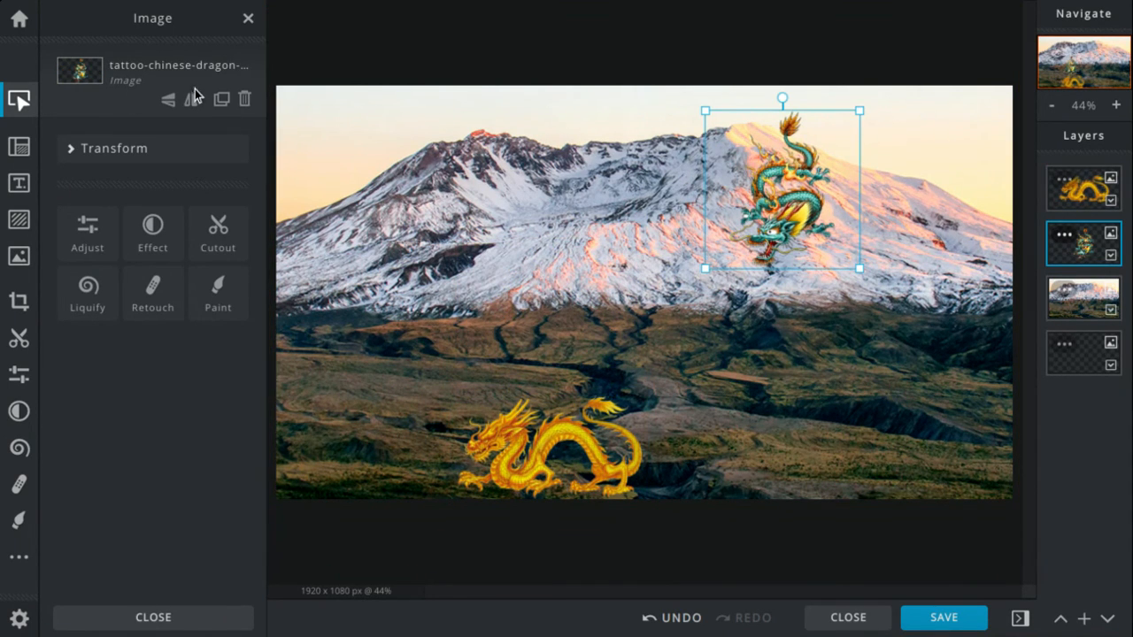
Drag the green dragon to the canvas's right edge against the snowy peak.
{"action": "left_click_drag", "start_coordinate": [782, 186], "coordinate": [952, 186]}
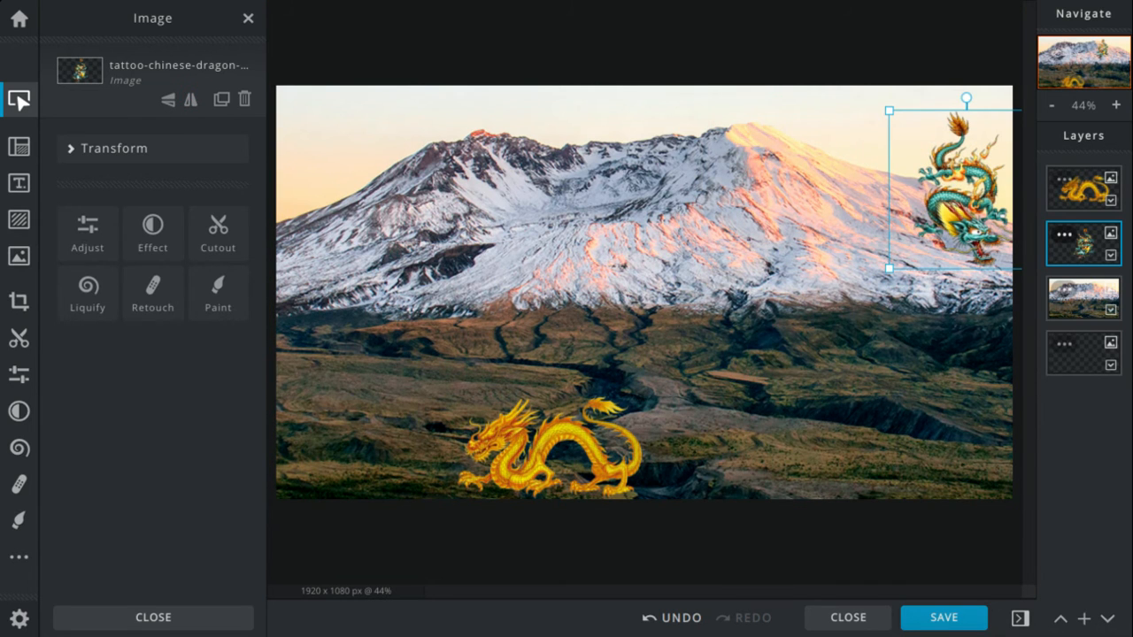
{"action": "left_click", "coordinate": [1083, 188]}
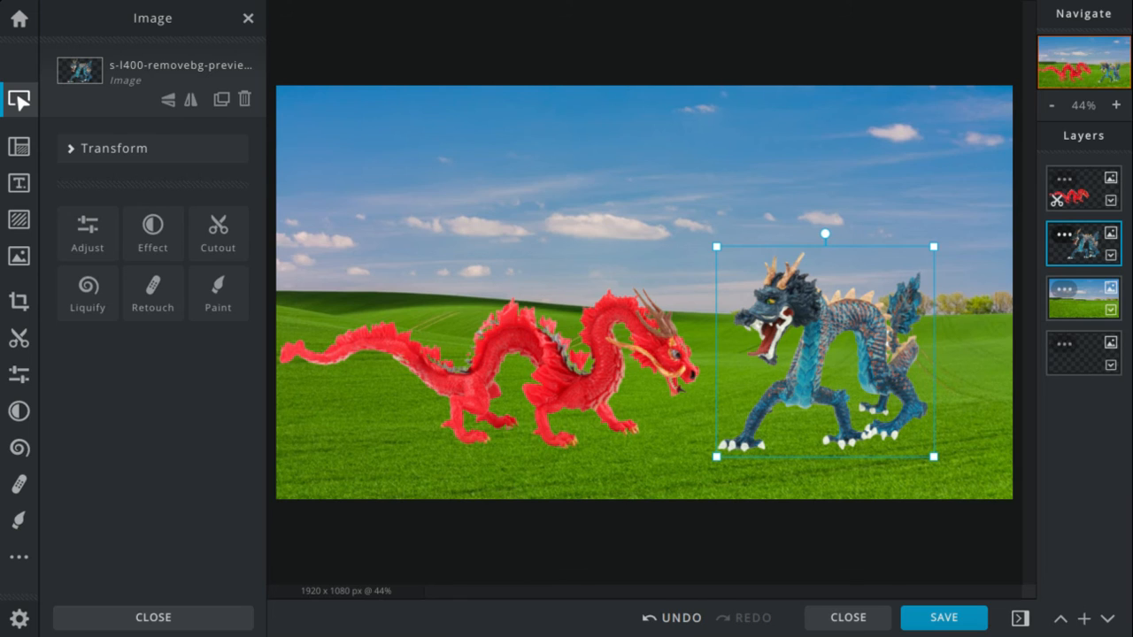
Select the red dragon layer in the green-field scene.
{"action": "left_click", "coordinate": [1084, 187]}
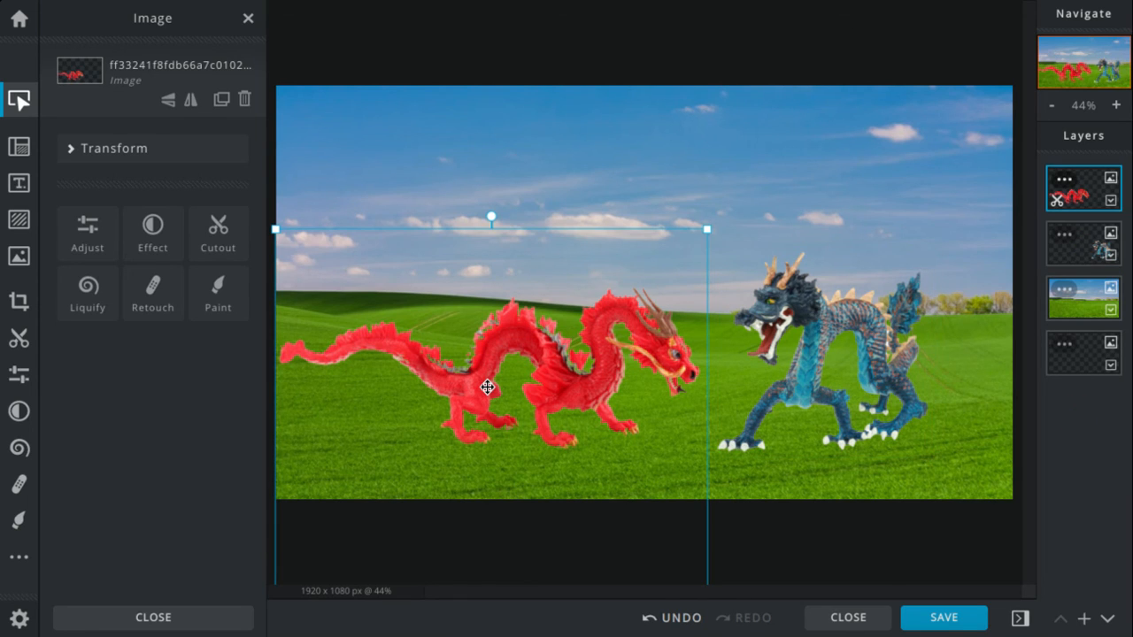